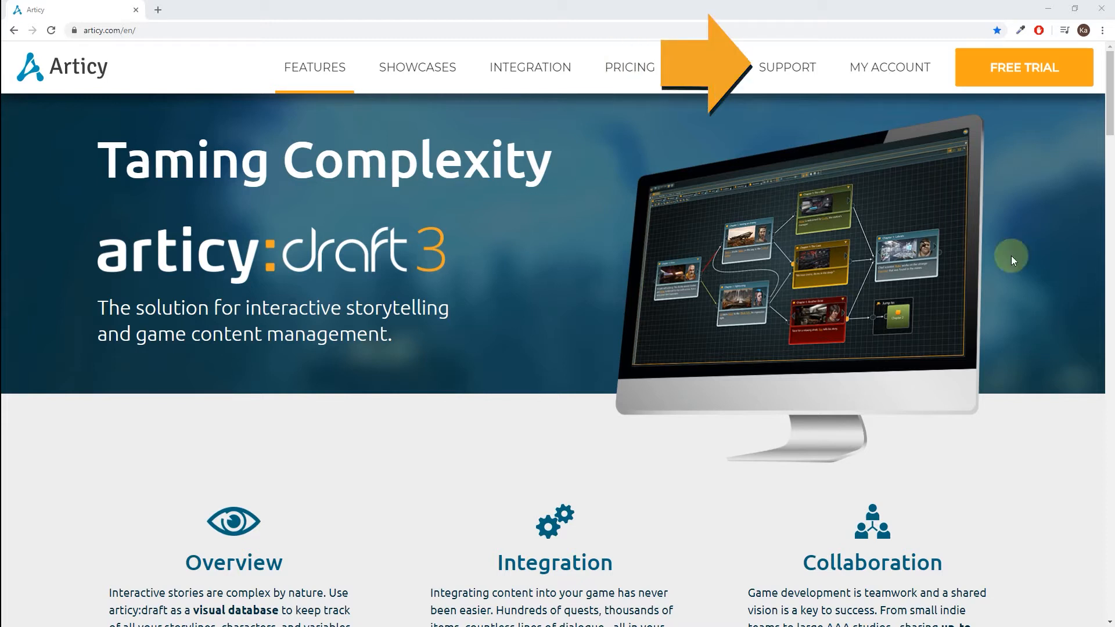
mouse_move(786, 66)
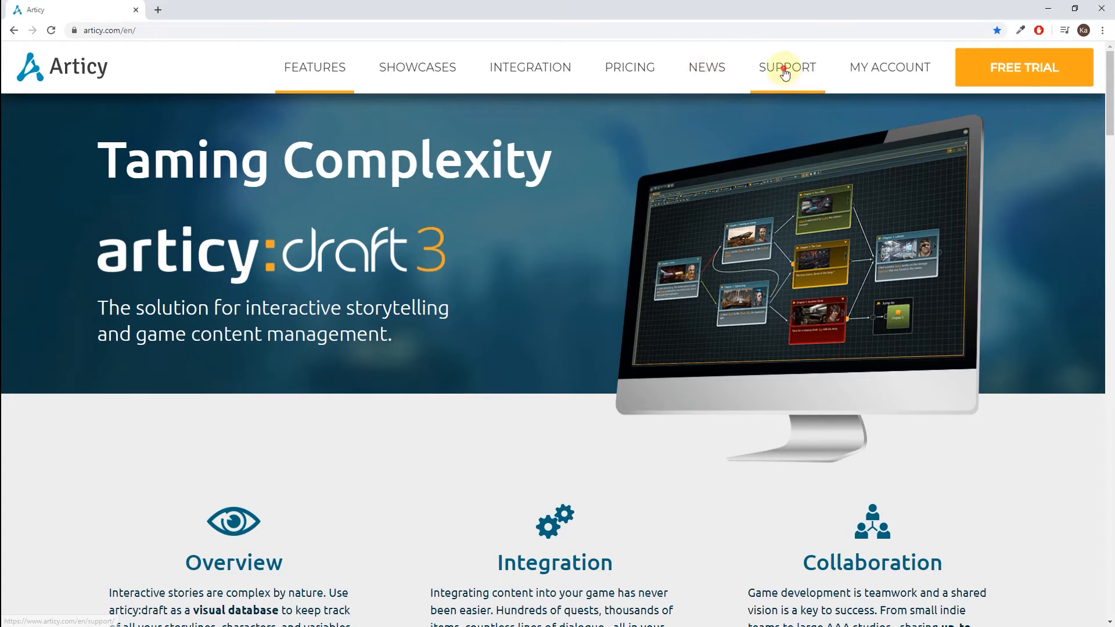
Browse the Articy Support page's Downloads, Help Center, Tutorials, FAQ and Contact sections
left_click(785, 67)
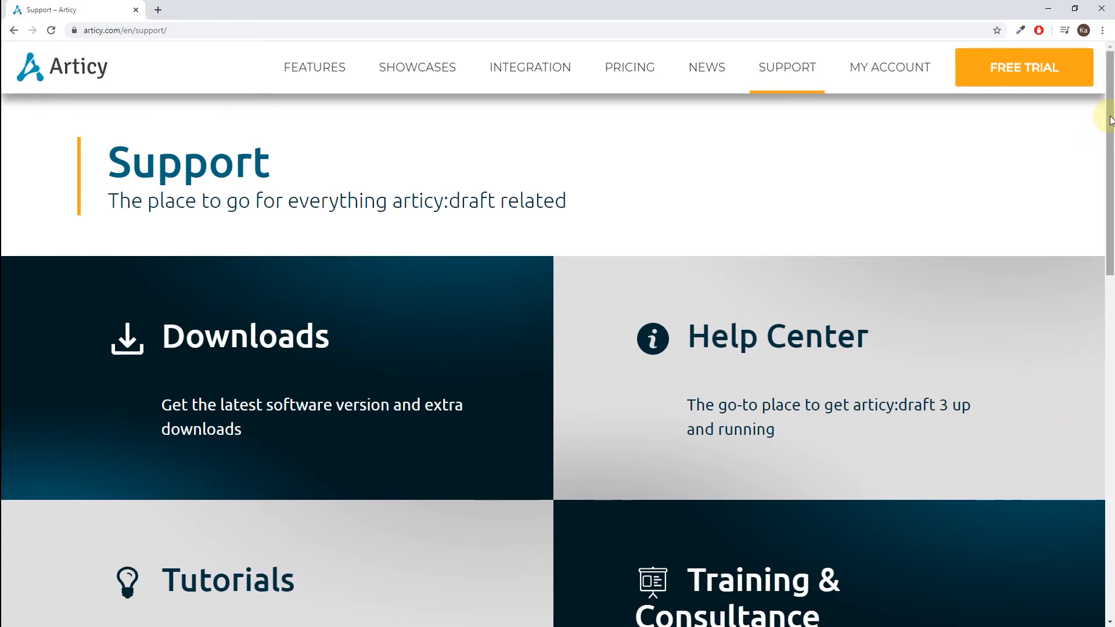
scroll("down", 3)
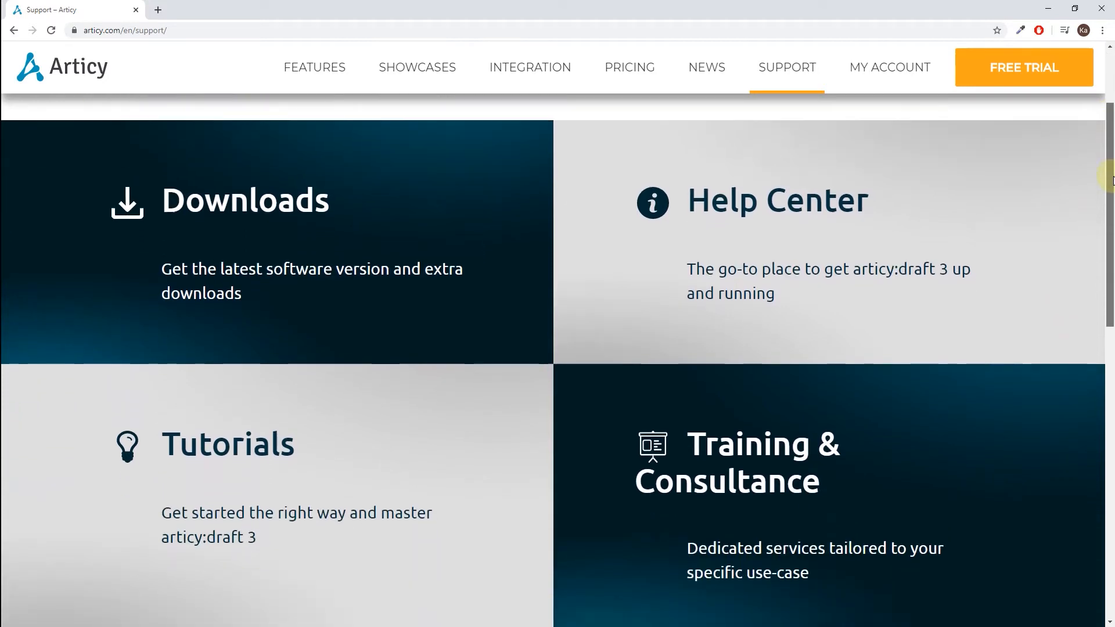
scroll("down", 3)
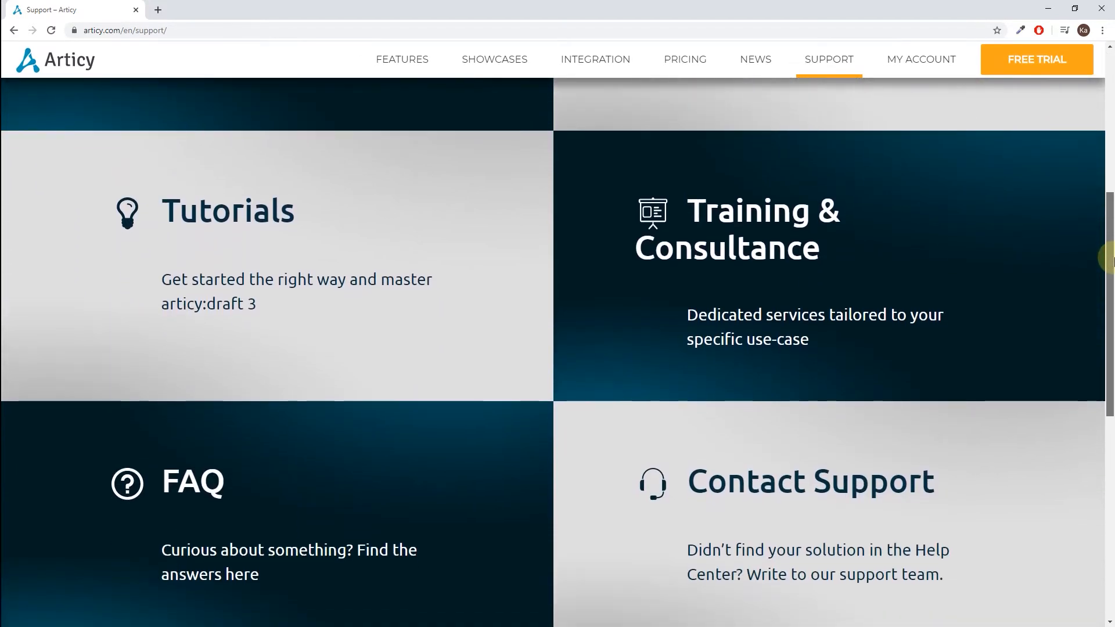
scroll("up", 3)
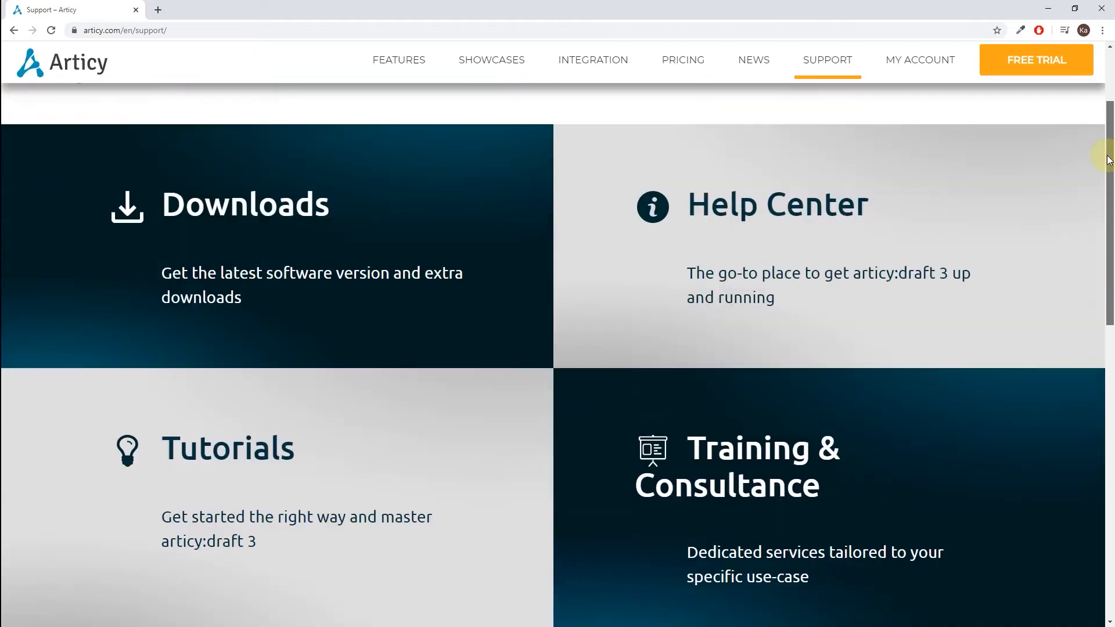
scroll("up", 3)
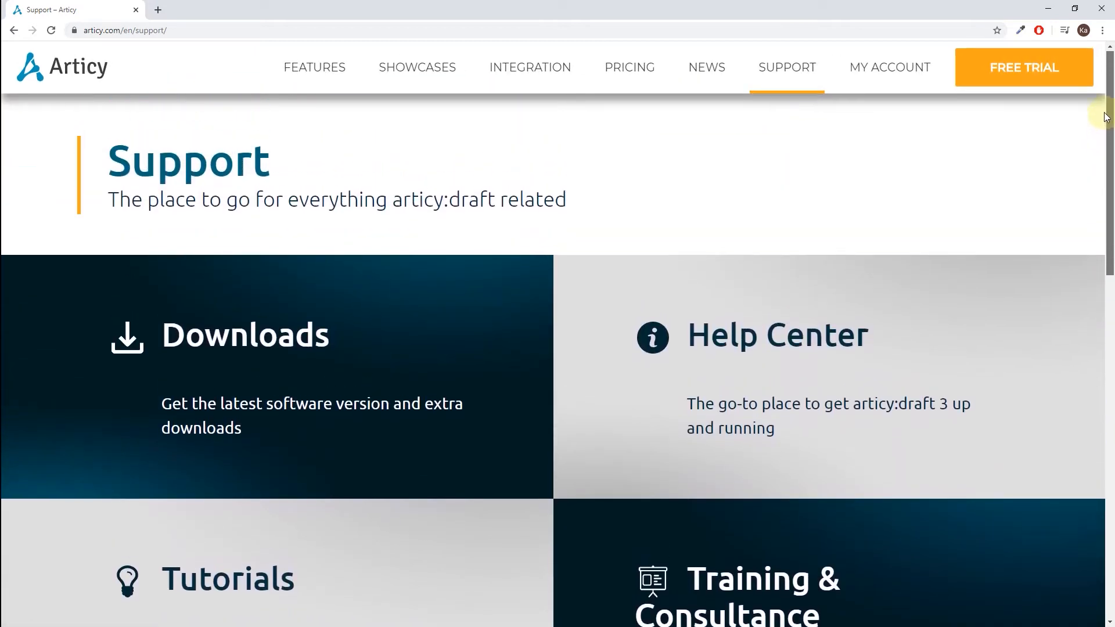
mouse_move(256, 370)
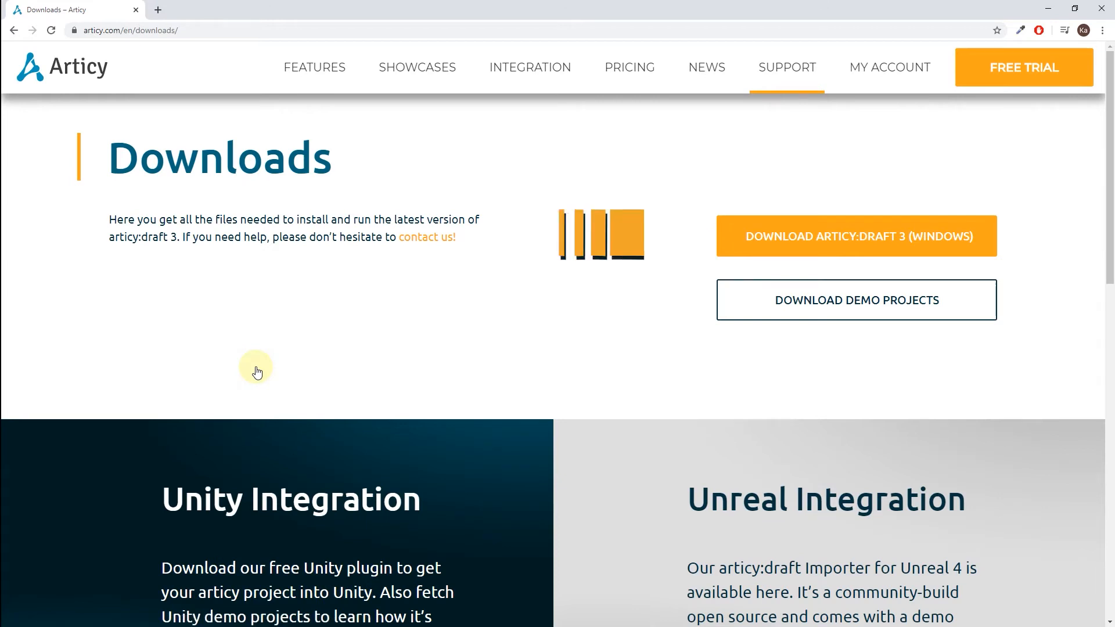
mouse_move(755, 224)
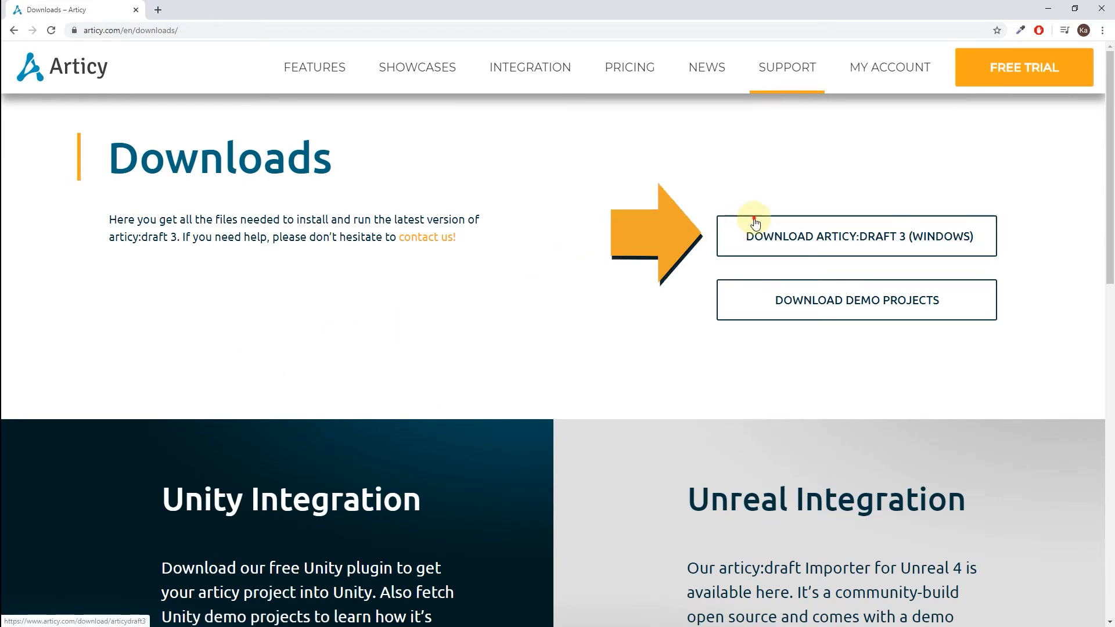
Download the articy:draft 3 Windows installer from the Downloads page
left_click(855, 236)
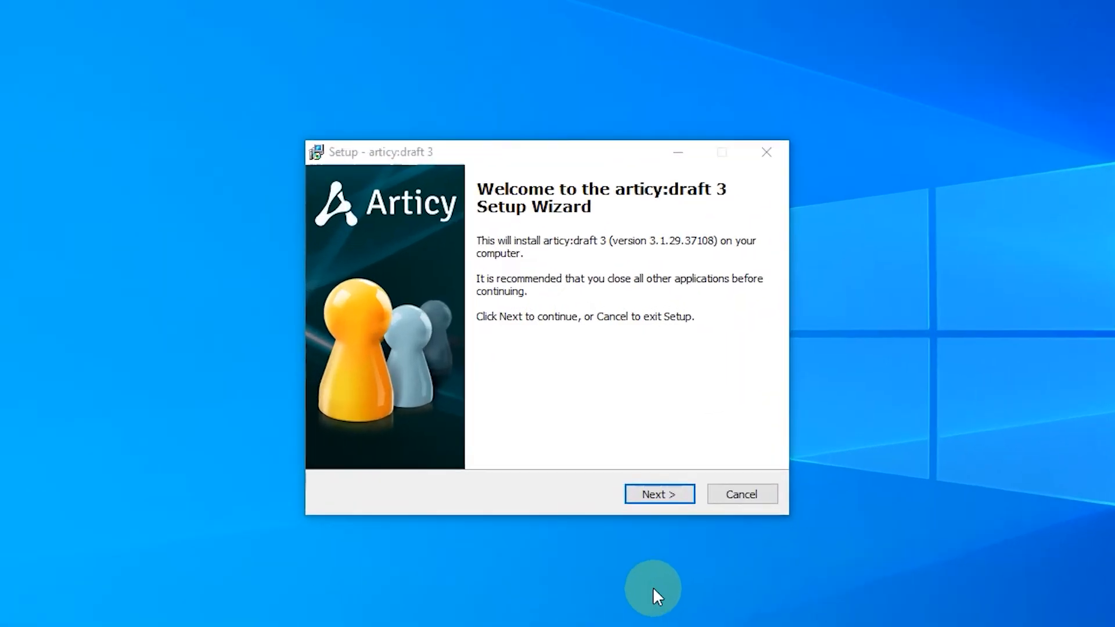
Accept the license agreement, pass the prerequisites check, and choose the Single-User version
left_click(659, 502)
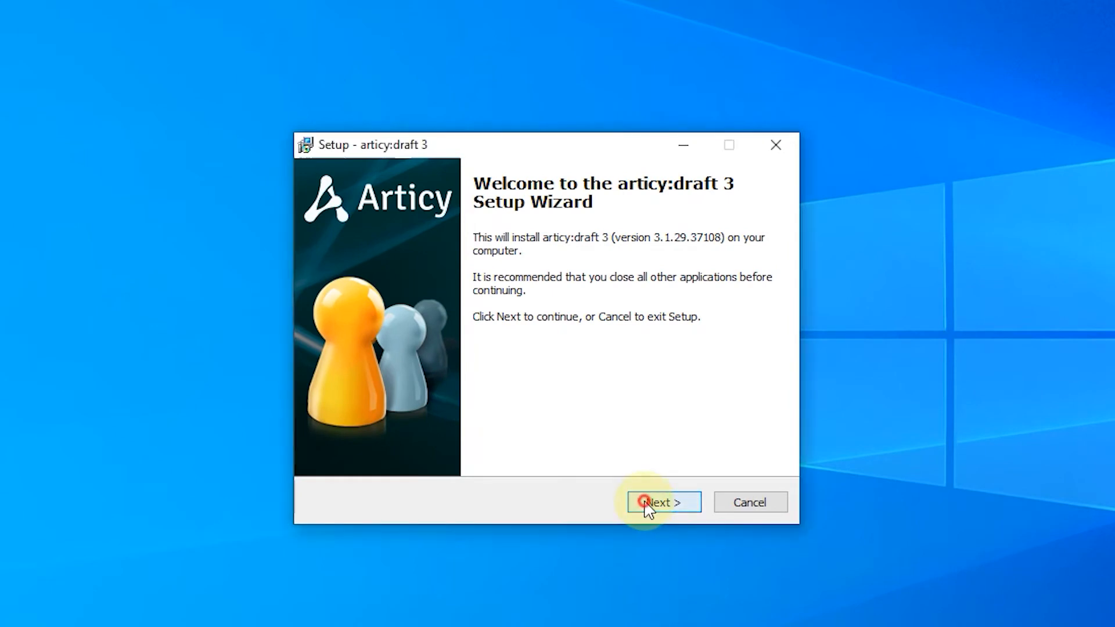
left_click(662, 502)
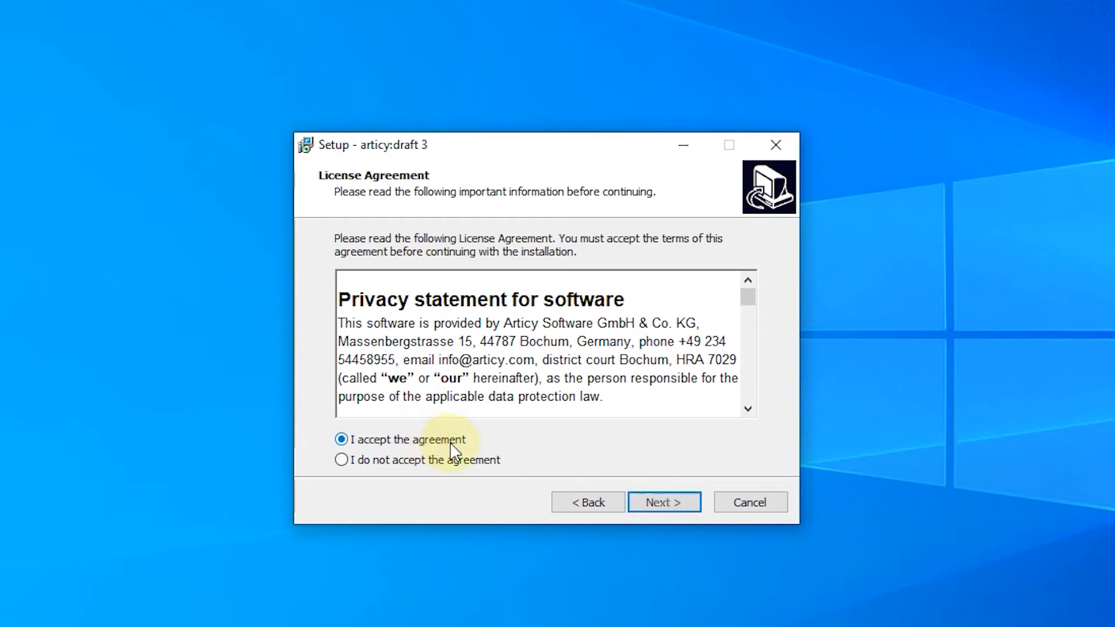
left_click(662, 502)
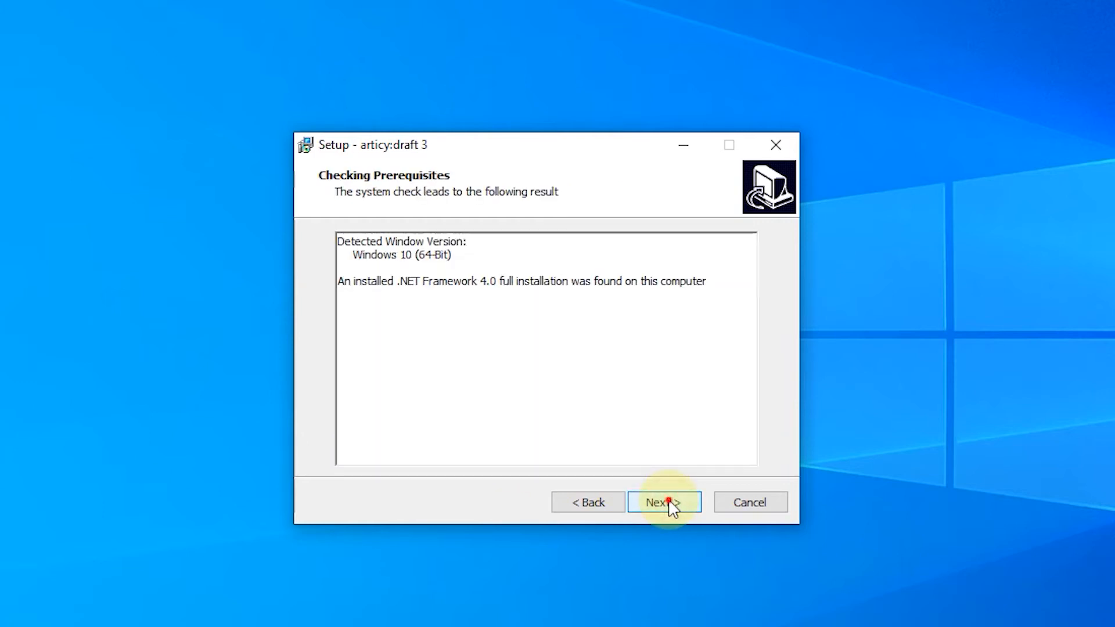
left_click(663, 502)
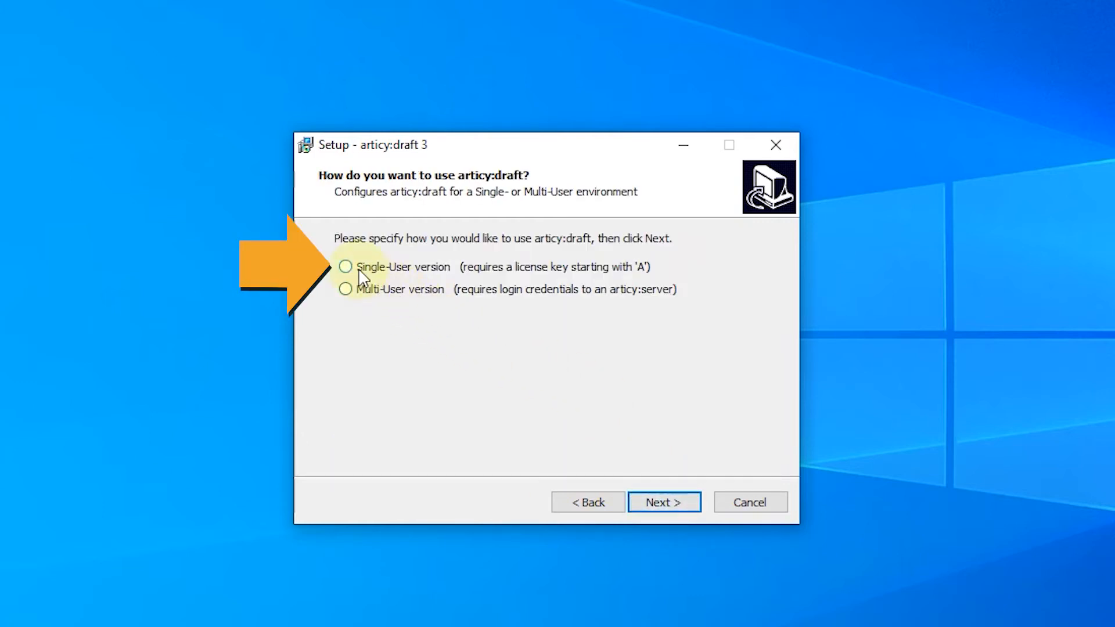
left_click(345, 267)
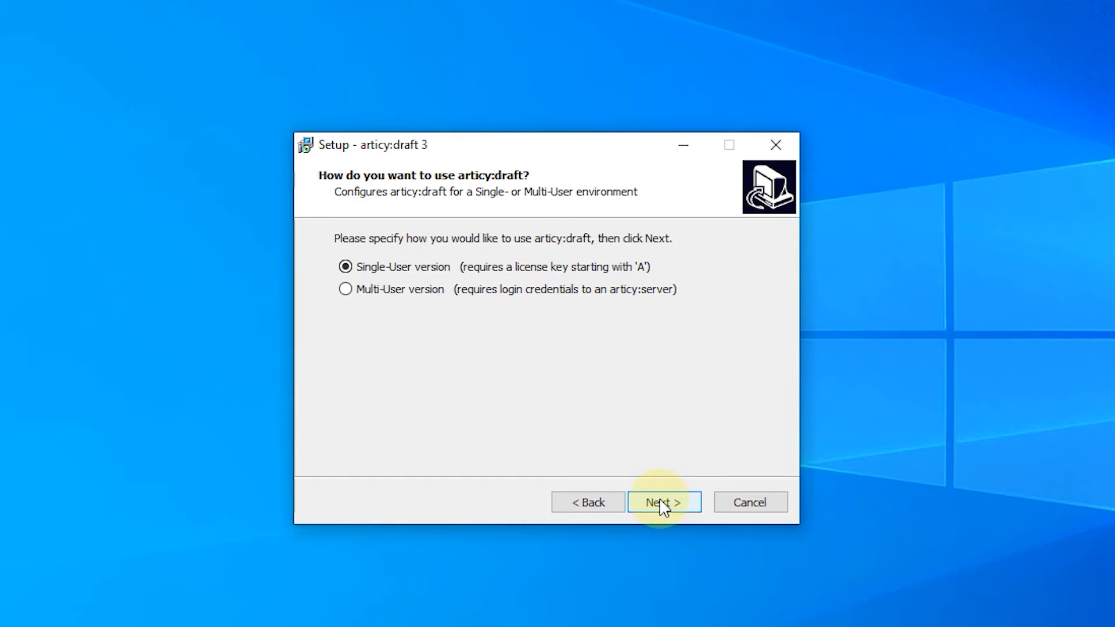
left_click(663, 501)
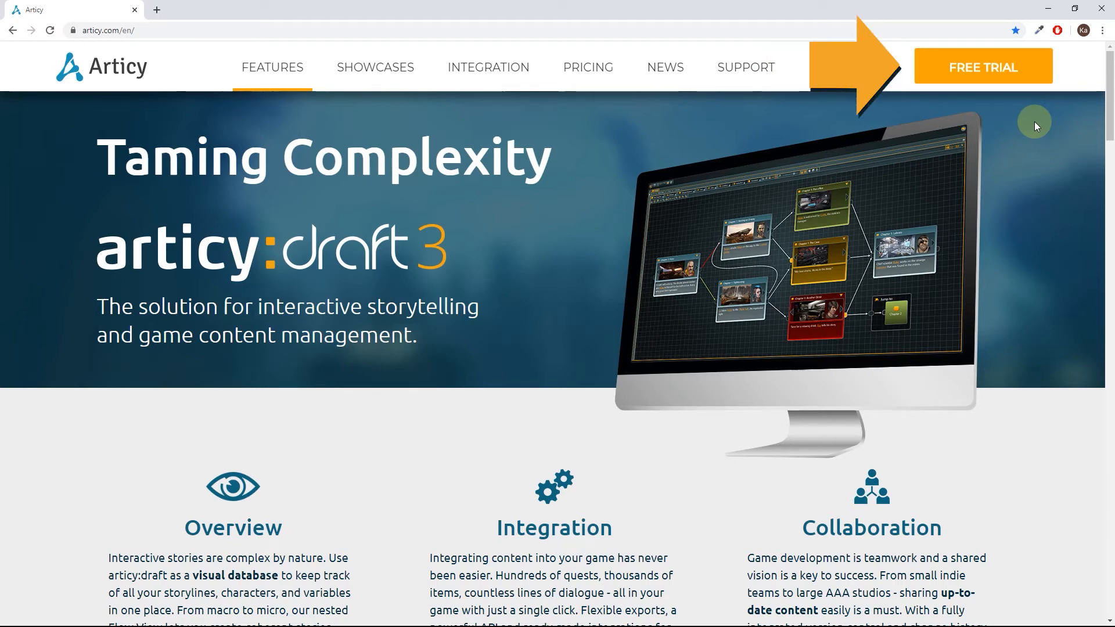
Open the Free Trial form and start entering the name 'Jü'
left_click(982, 66)
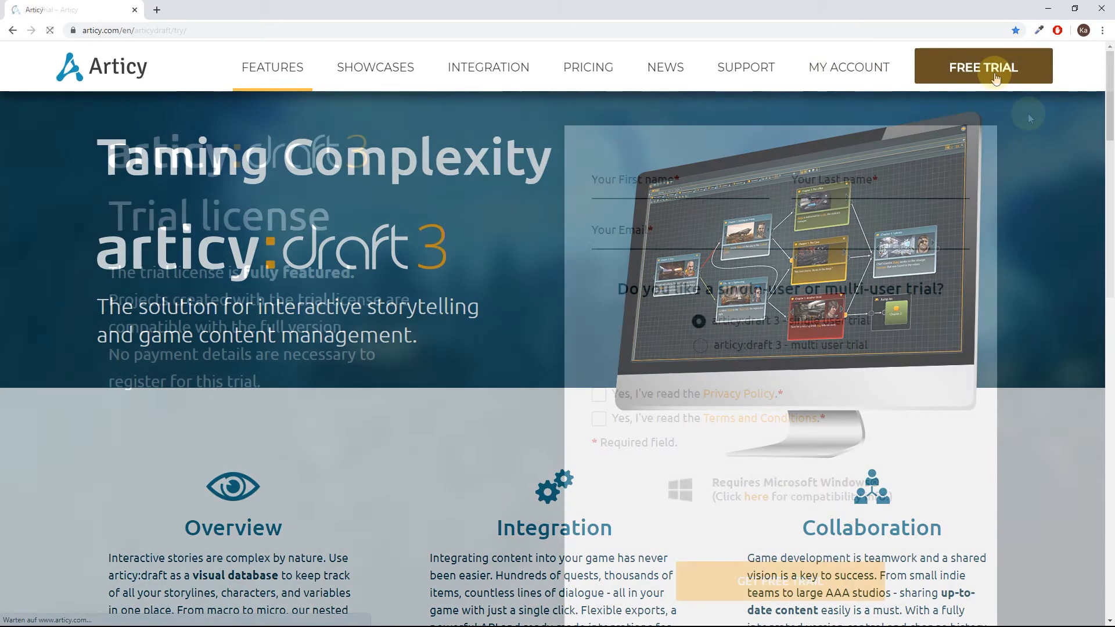
type("Jü")
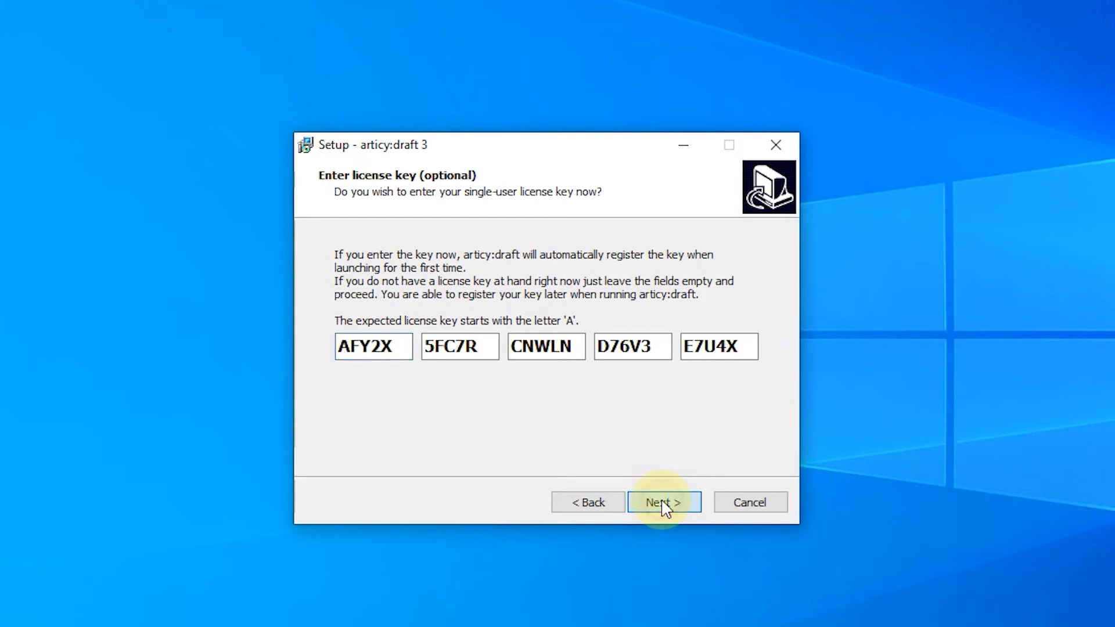
Install articy:draft 3 to the default folder with the entered key and finish the wizard
left_click(663, 501)
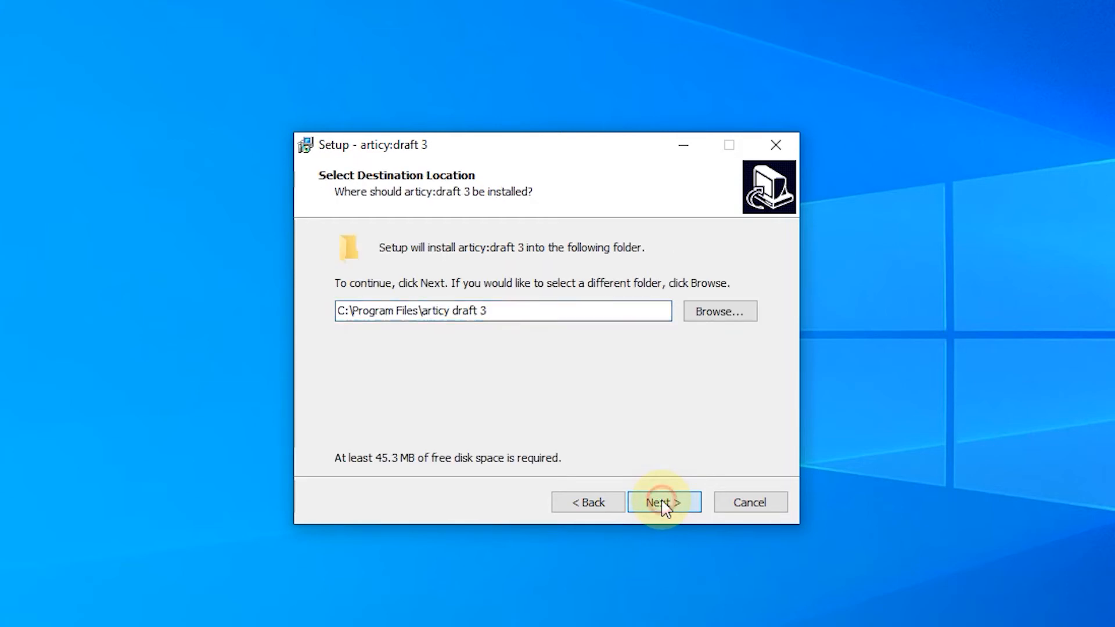
left_click(664, 502)
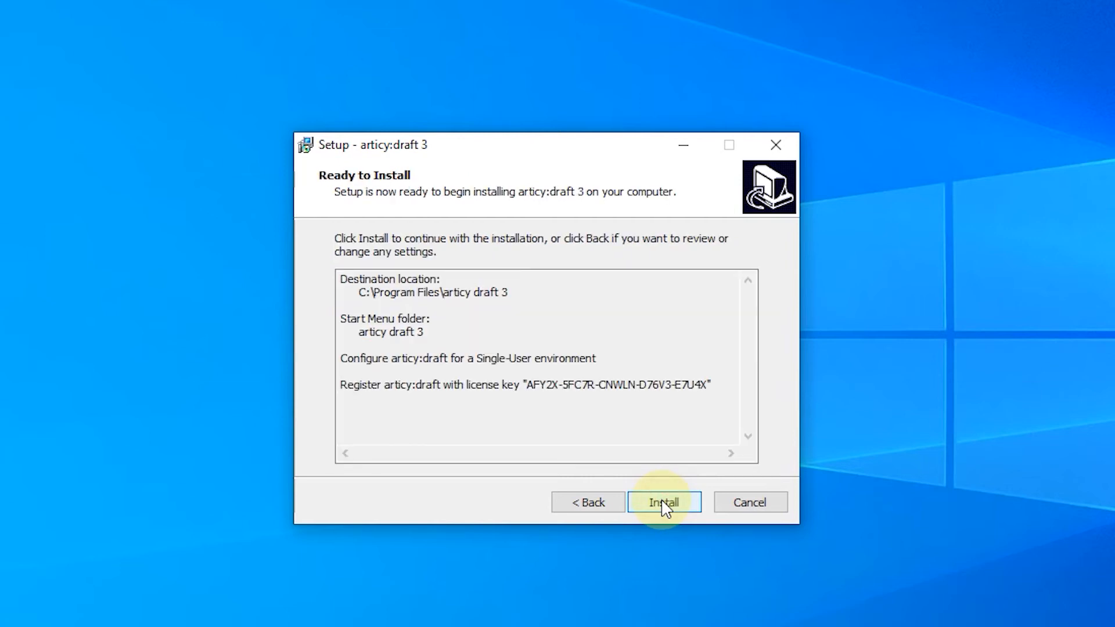
left_click(662, 502)
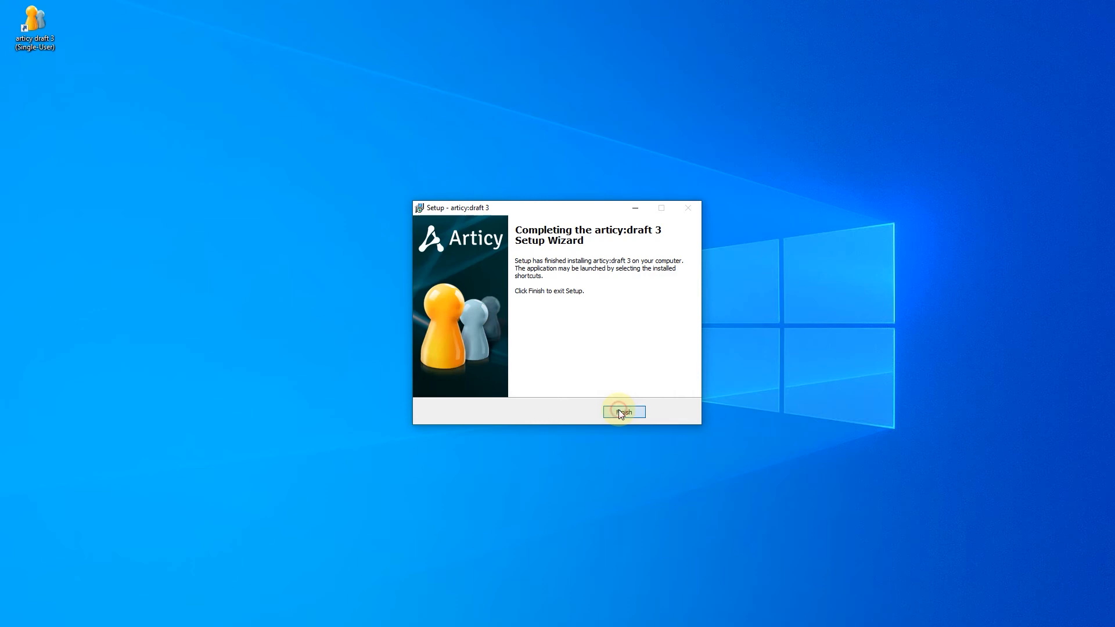
left_click(623, 412)
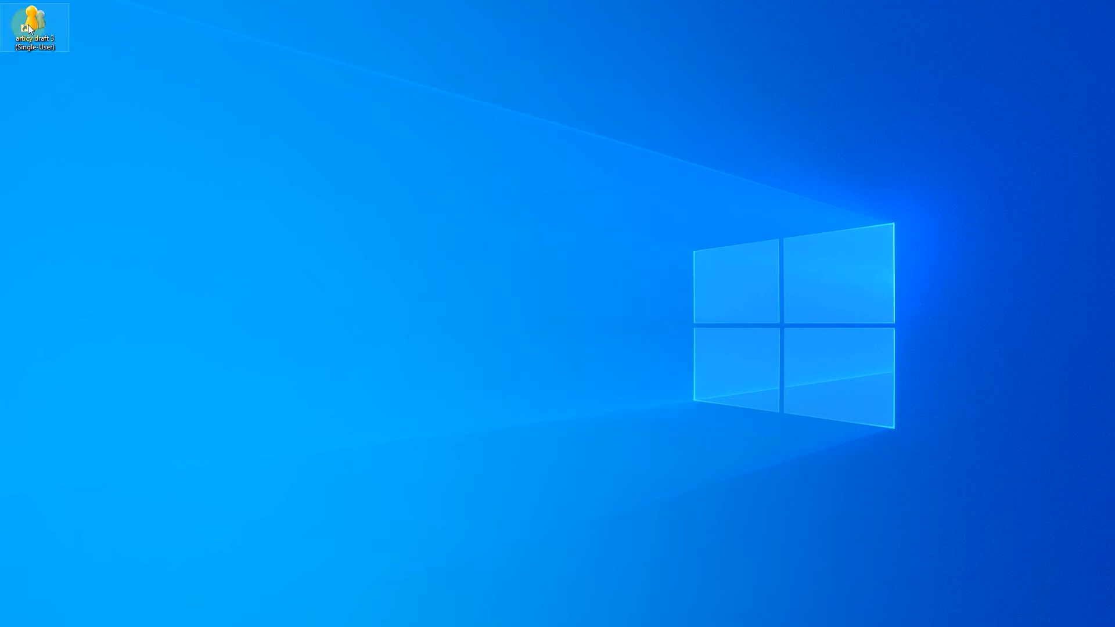
Launch articy:draft 3 from its Single-User desktop shortcut
double_click(33, 26)
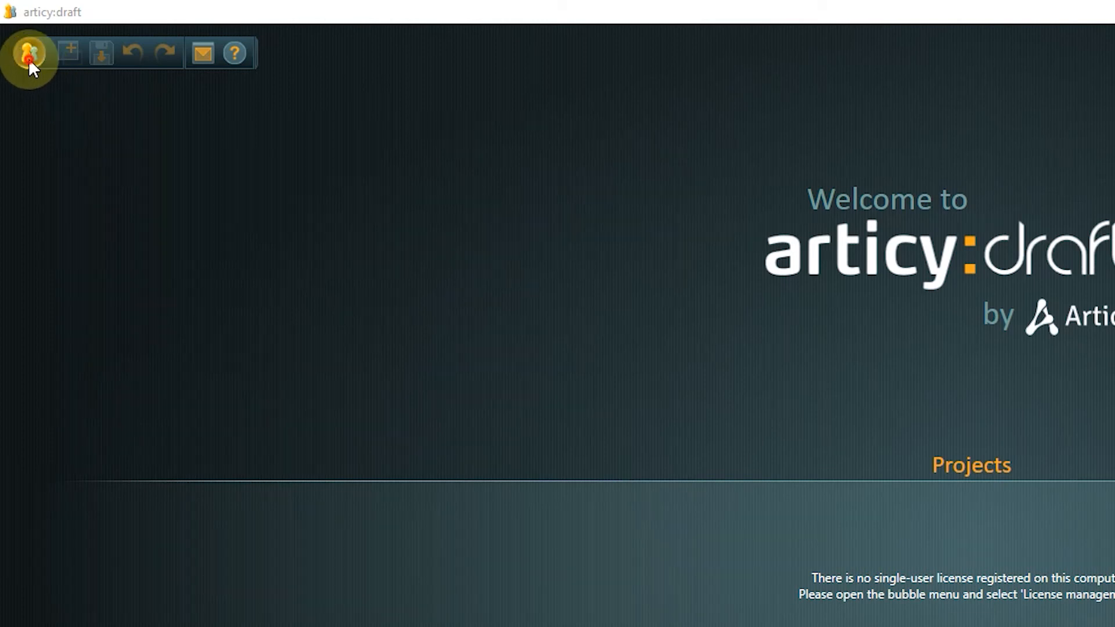
Open the main menu and check the language list, keeping English
left_click(28, 53)
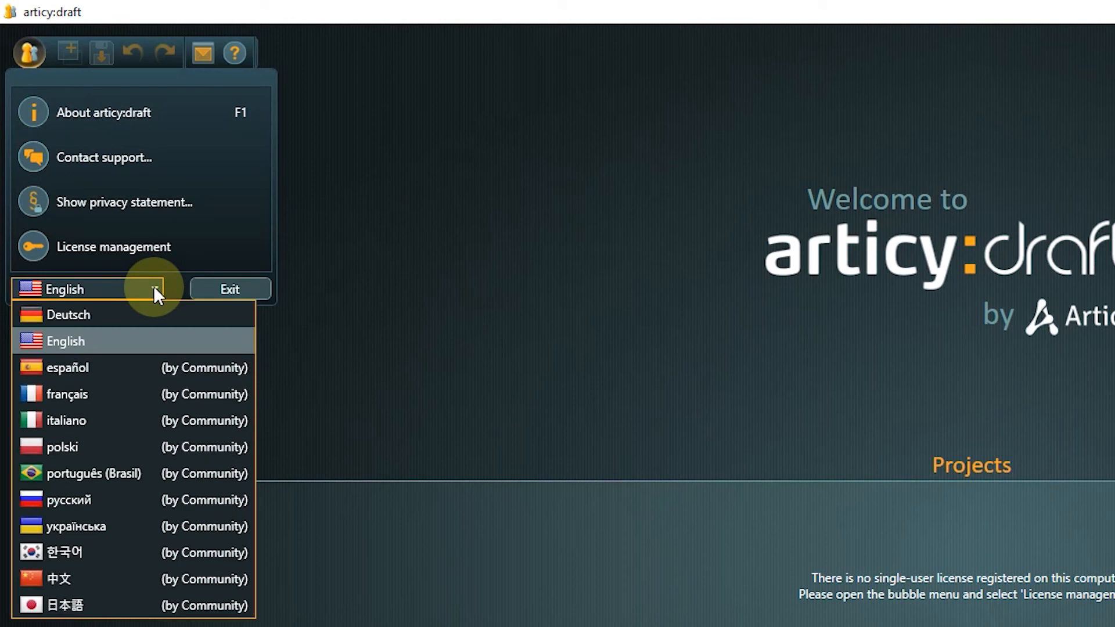
mouse_move(188, 605)
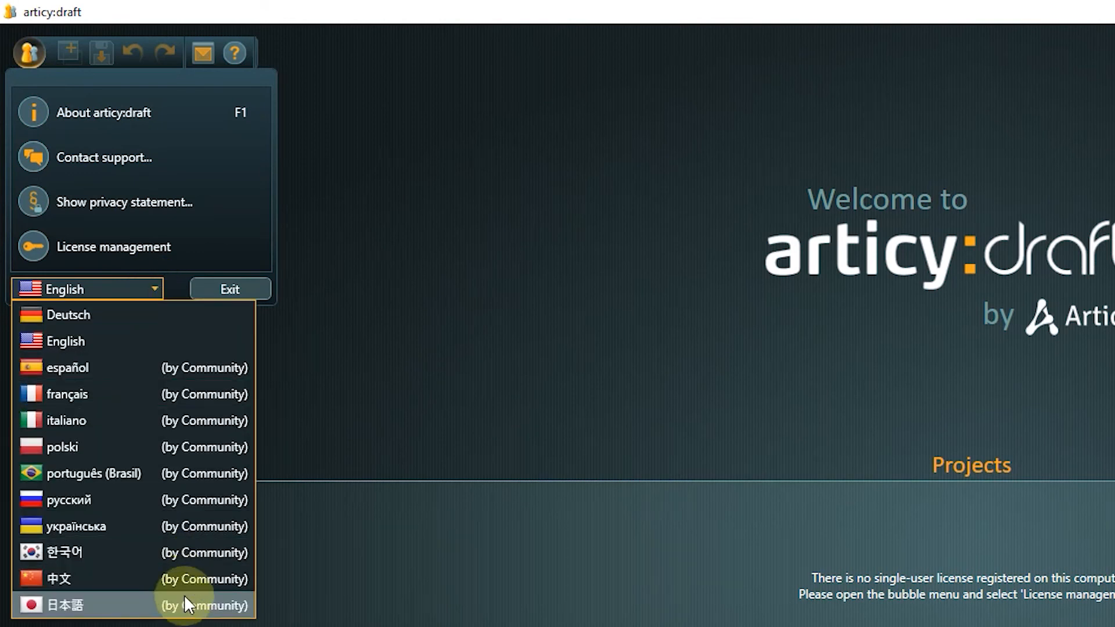
left_click(153, 289)
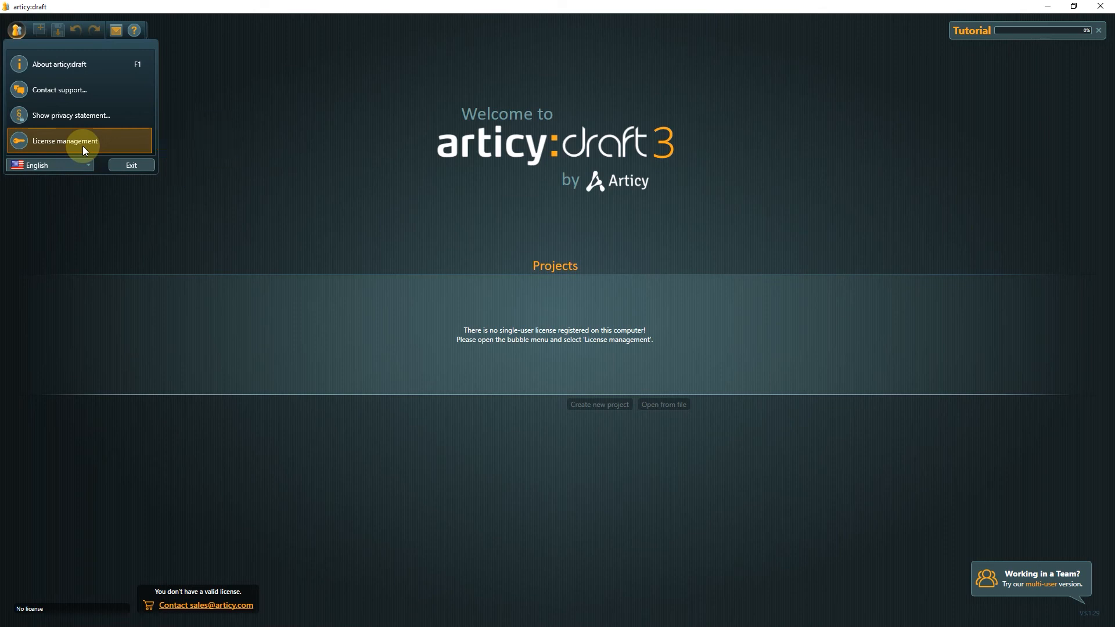
left_click(66, 141)
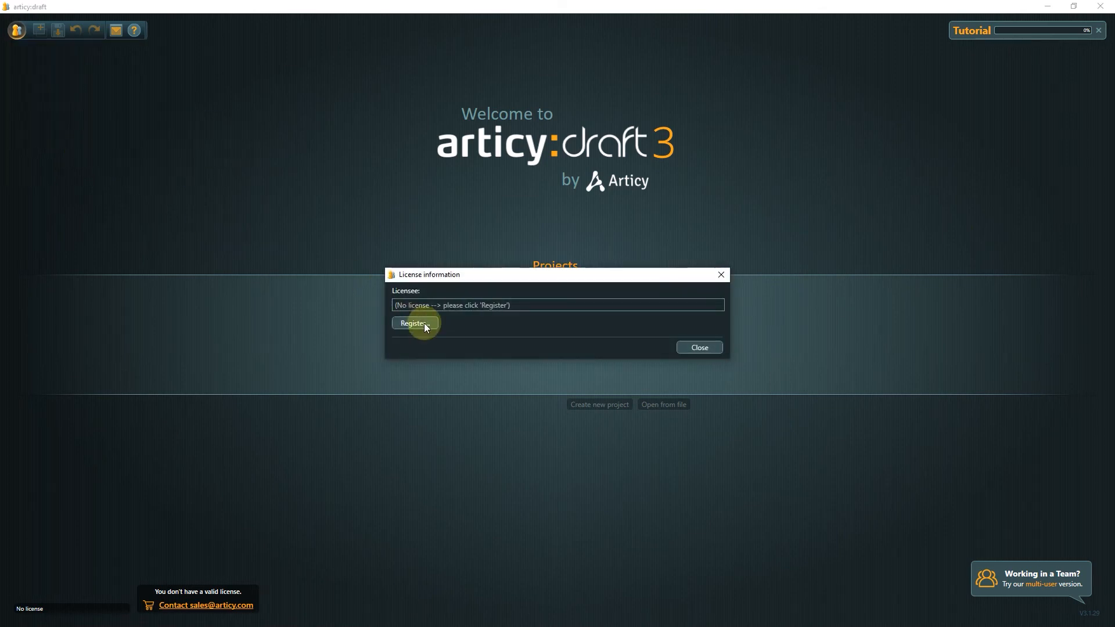
left_click(414, 326)
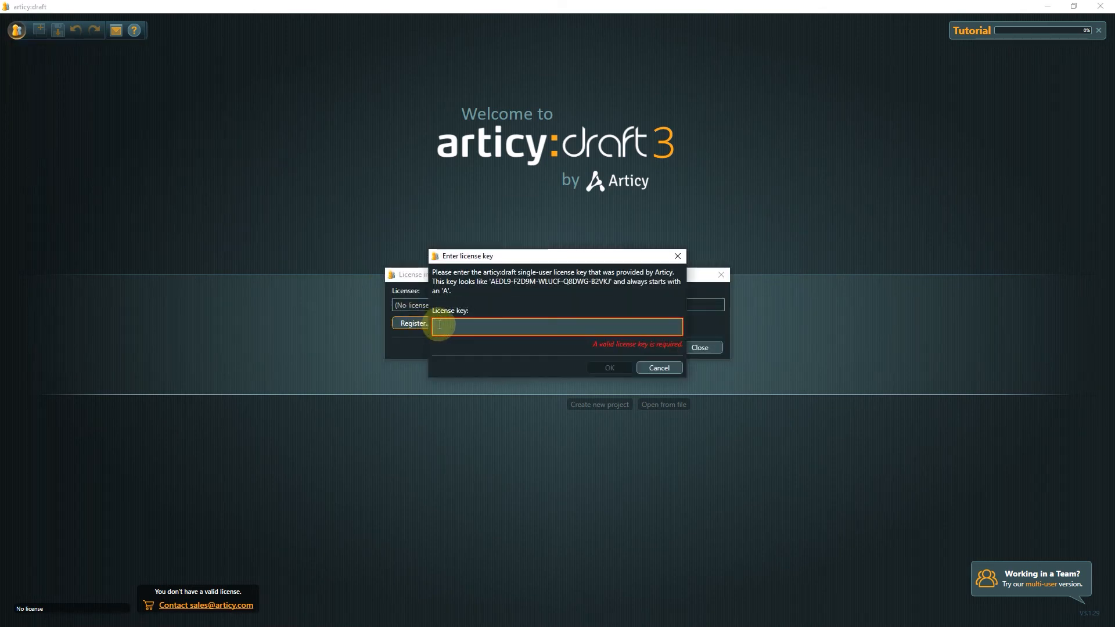
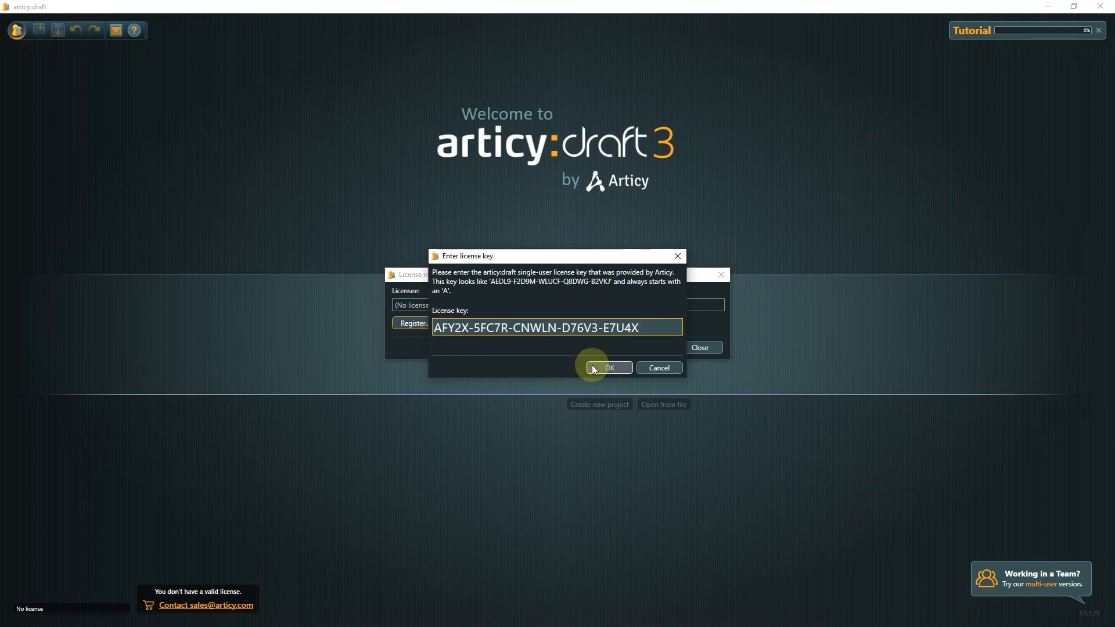
left_click(605, 367)
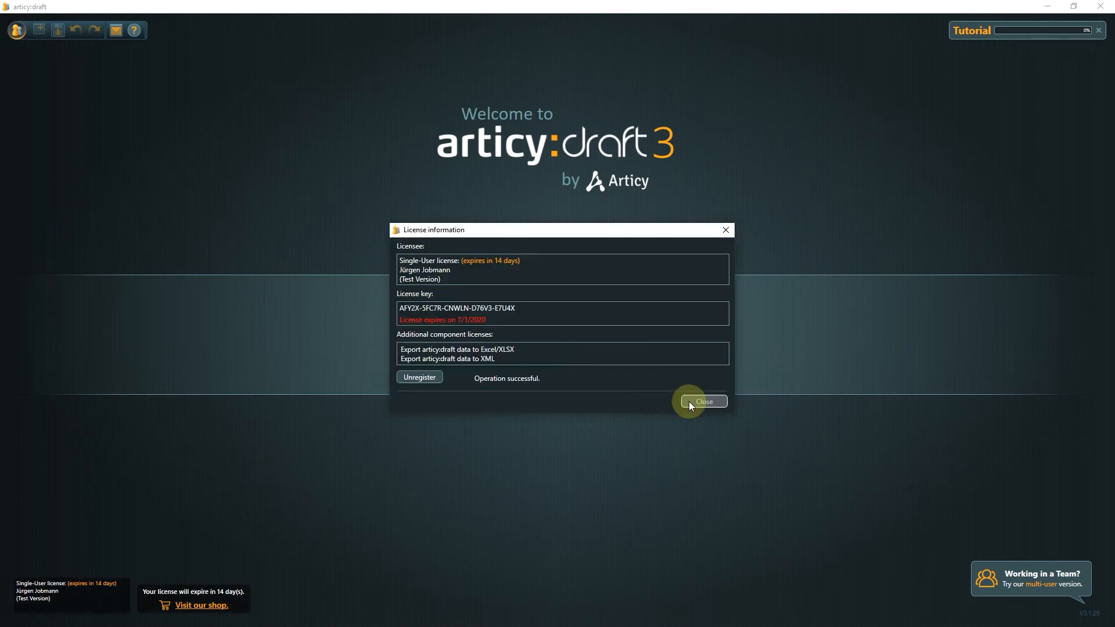
left_click(702, 401)
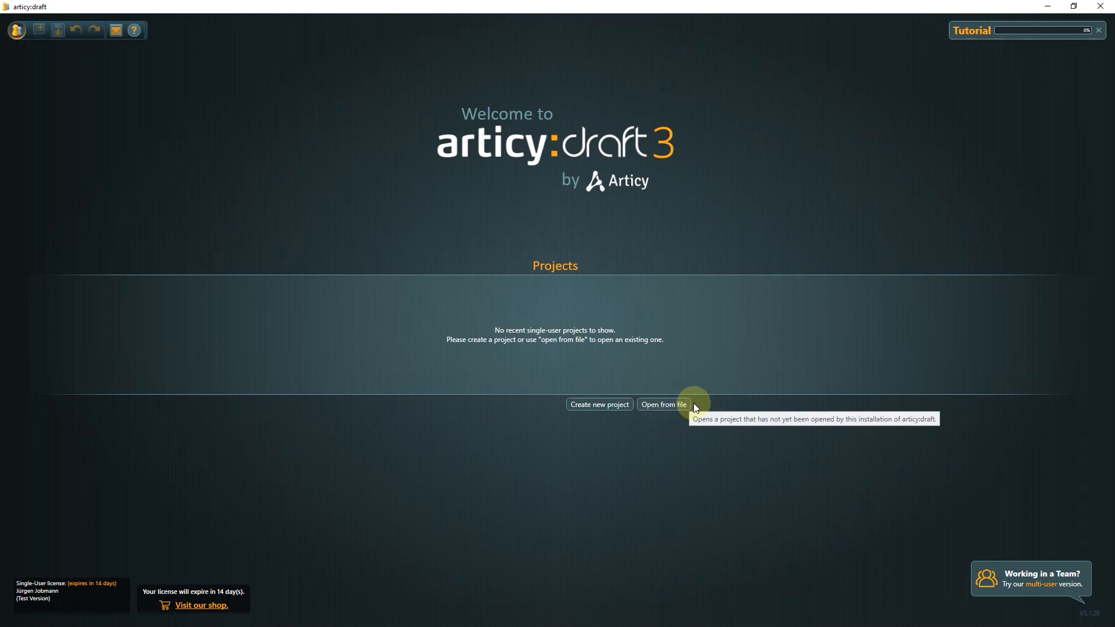